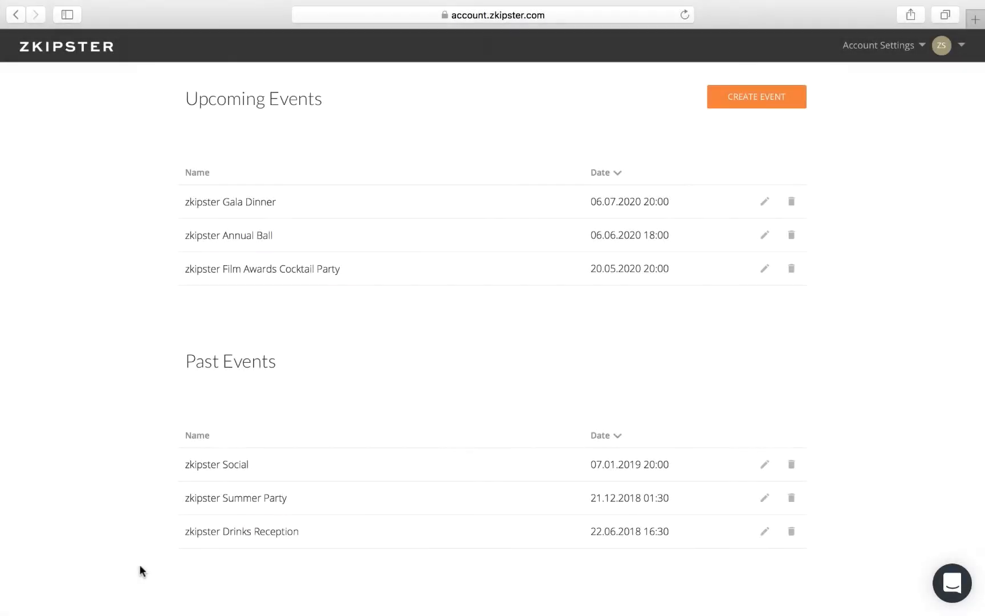
mouse_move(208, 379)
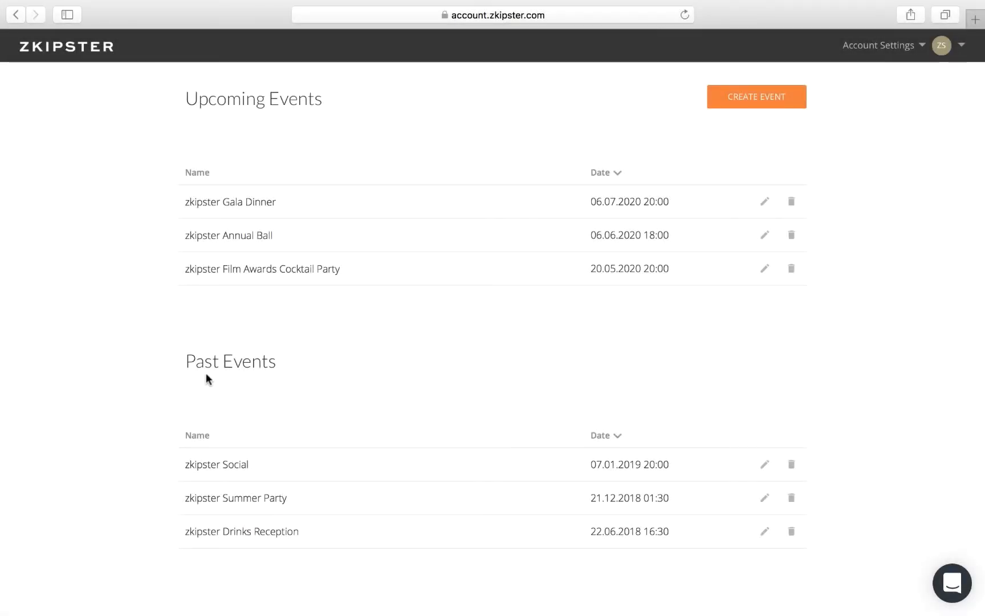
mouse_move(244, 90)
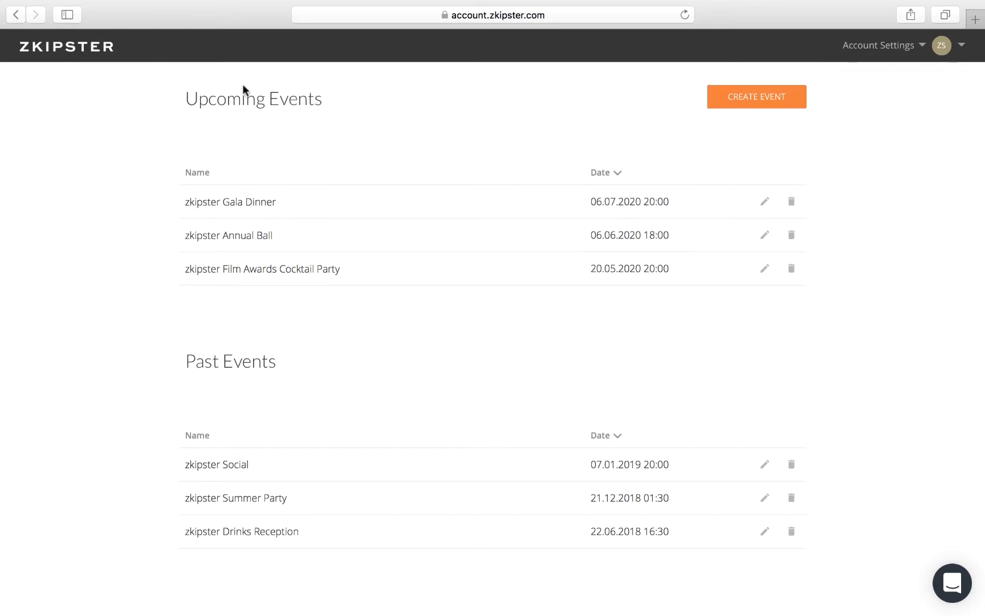
mouse_move(239, 90)
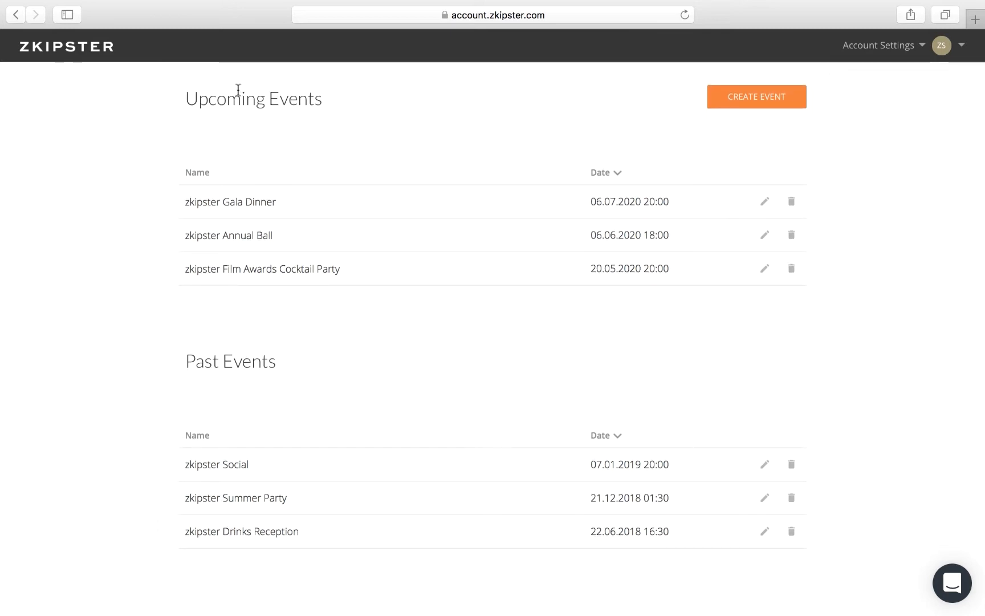
mouse_move(75, 49)
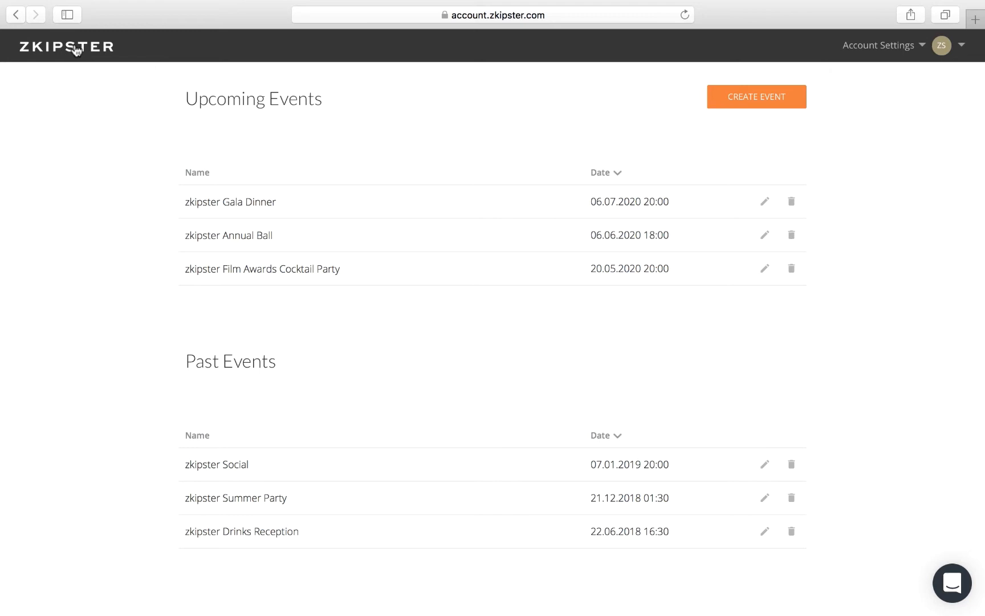
mouse_move(84, 55)
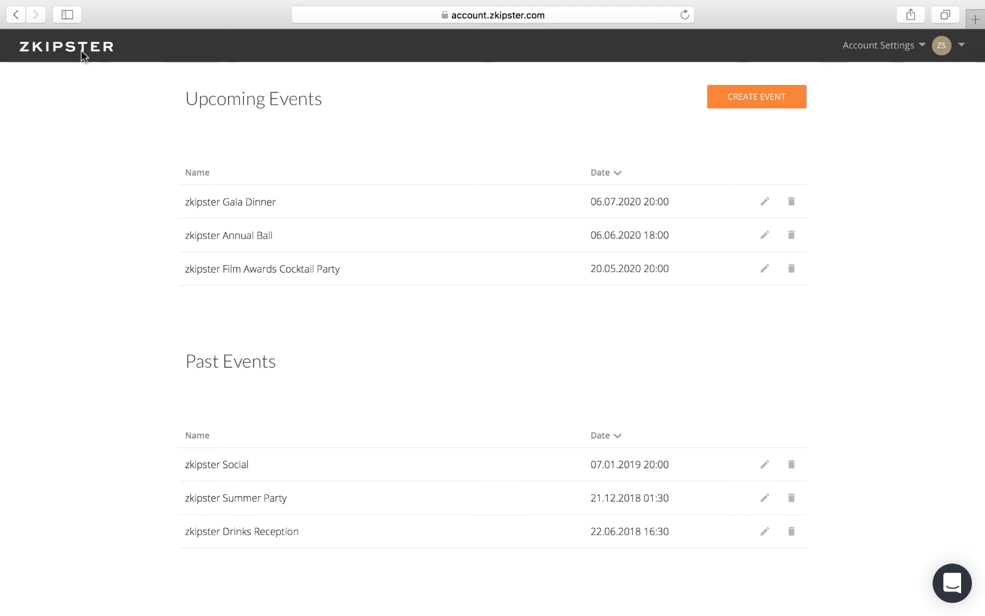
mouse_move(722, 103)
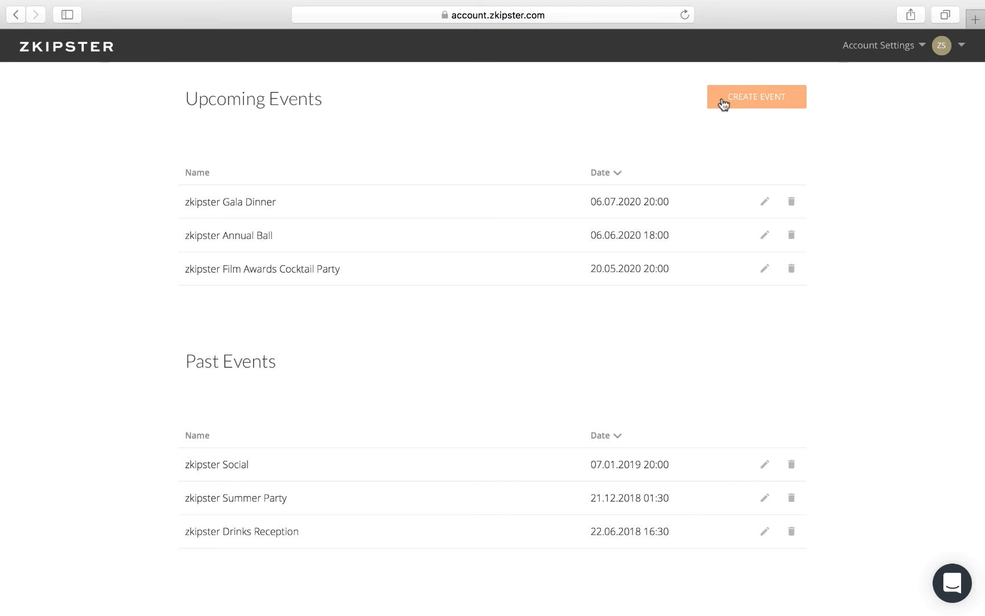
Start a new Social event named 'zkipster Gala'.
left_click(756, 97)
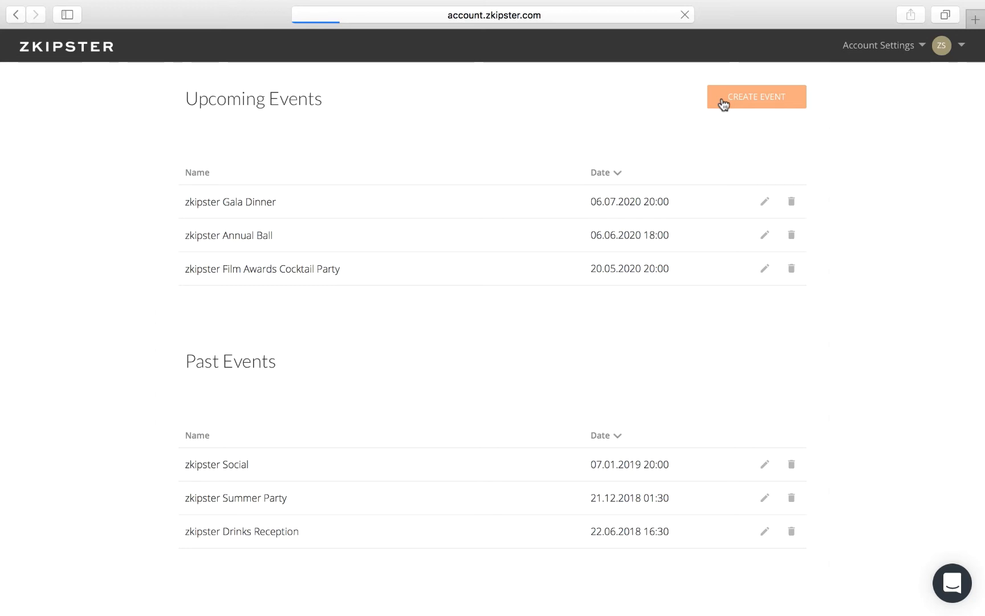
left_click(756, 96)
type("zkipster Gala")
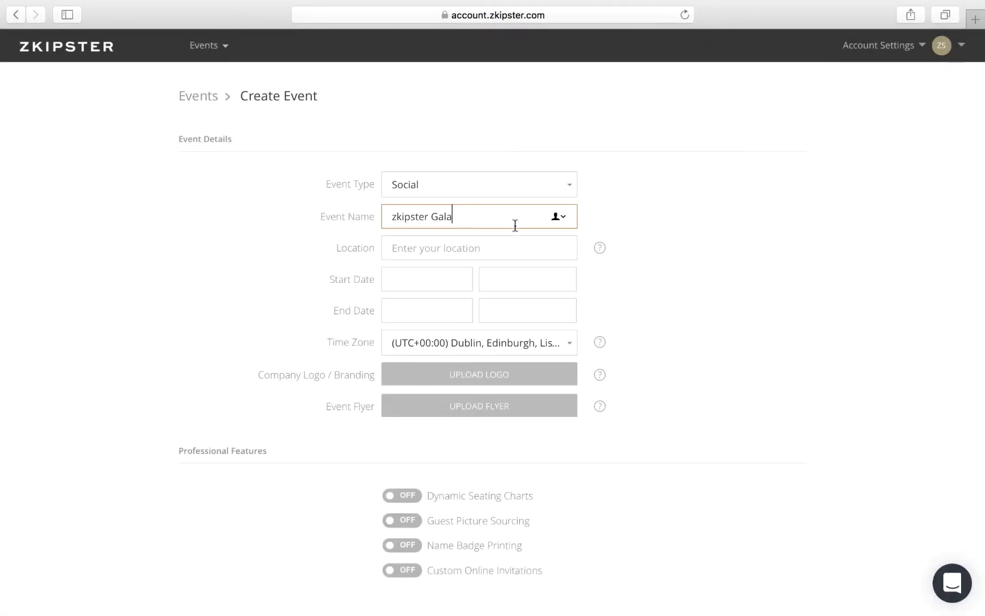
Enter location 413 W 14th St, New York, dates 28–29 Aug 2019, Eastern Time.
type("413")
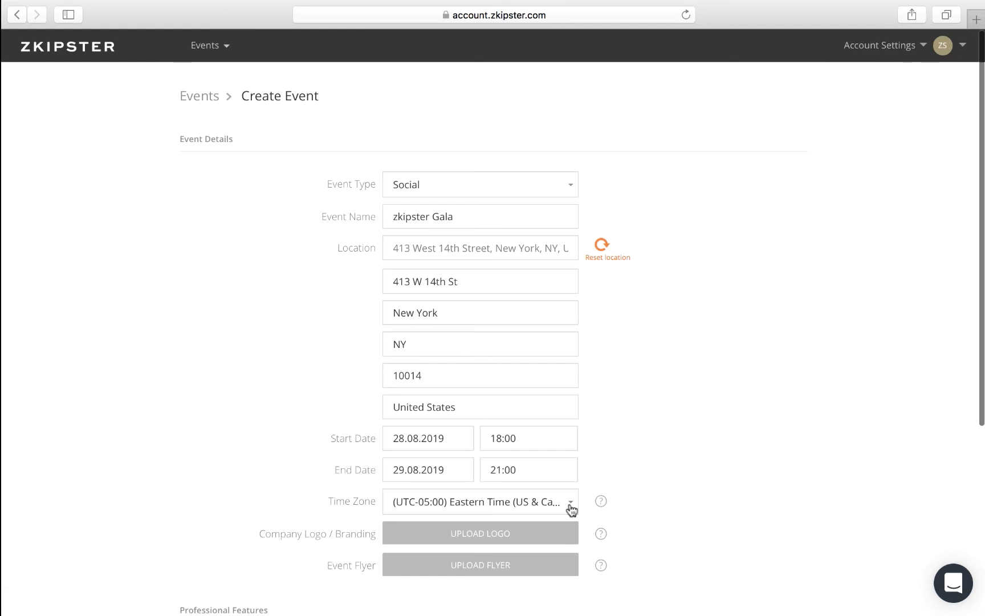
mouse_move(575, 543)
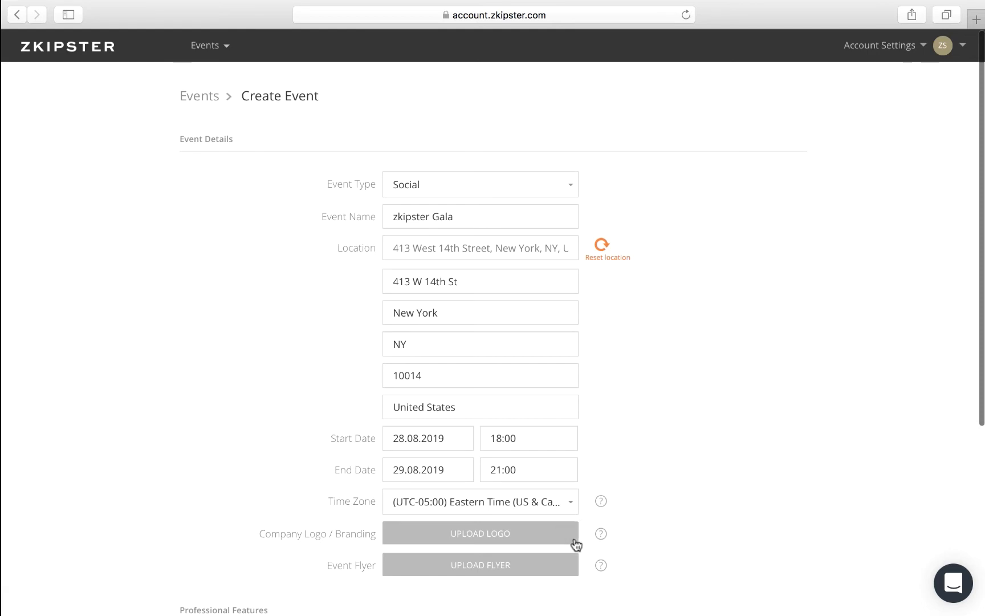
mouse_move(568, 567)
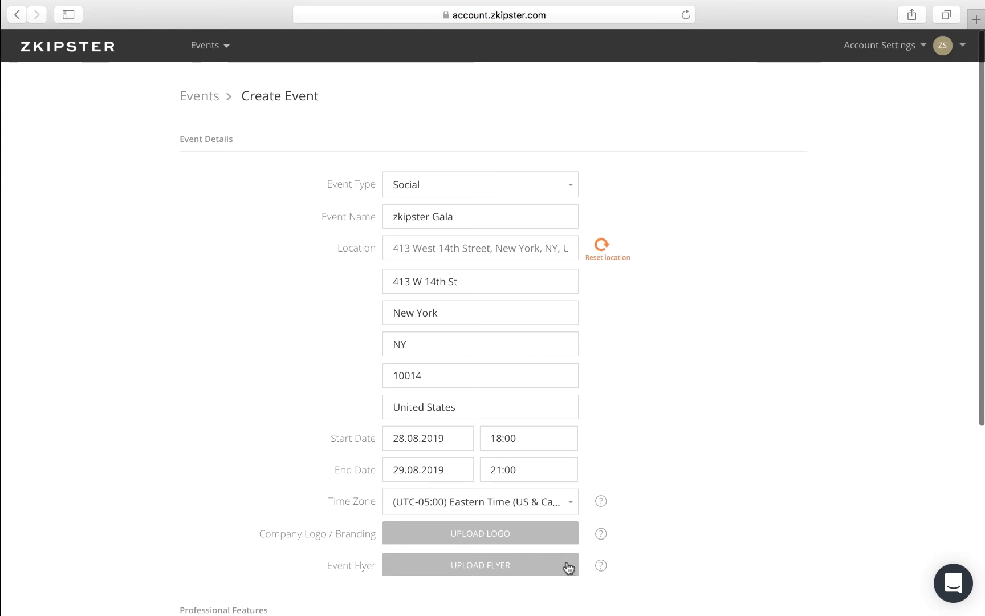
scroll("up", 3)
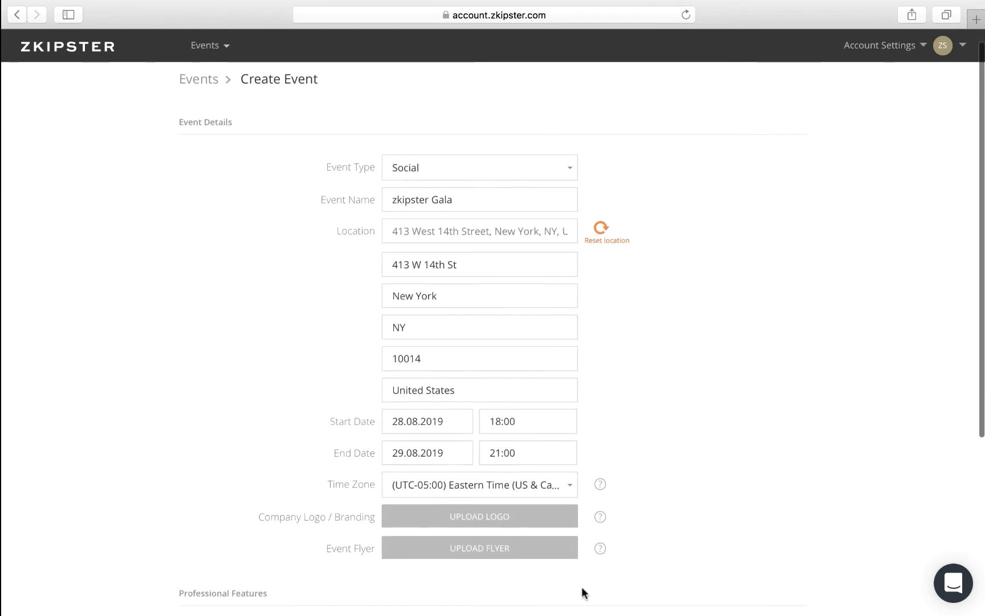
Turn on seating charts, guest pictures, name badges and online invitations.
scroll("down", 3)
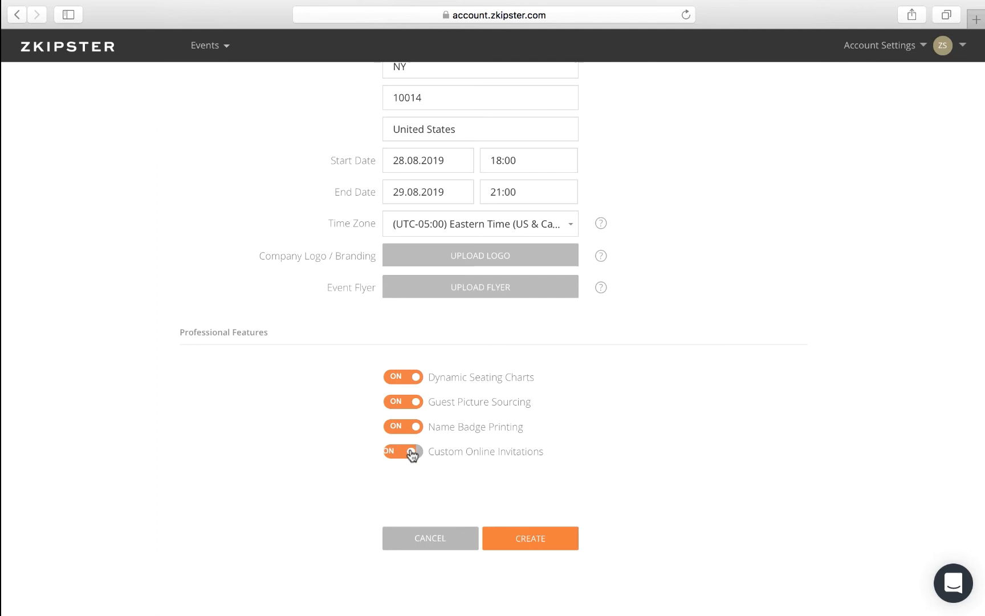
left_click(403, 451)
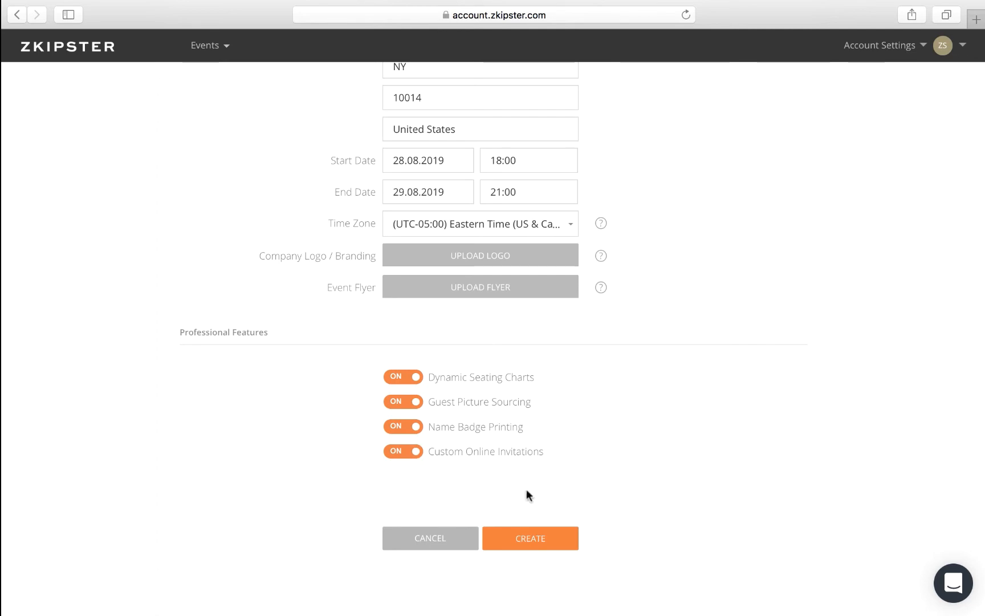
Create the zkipster Gala event, then request deletion of zkipster Gala Dinner.
left_click(530, 538)
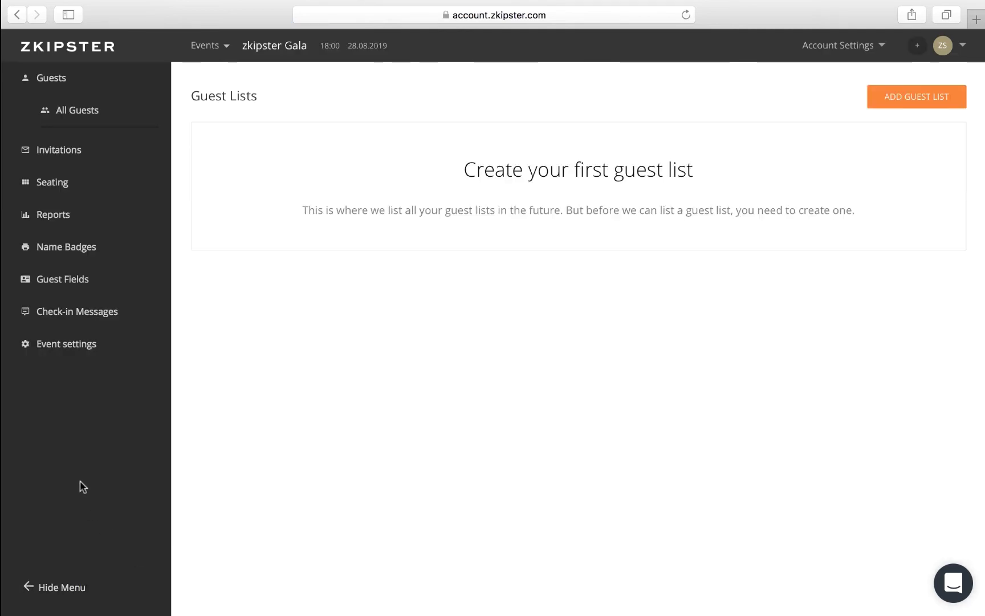
mouse_move(78, 351)
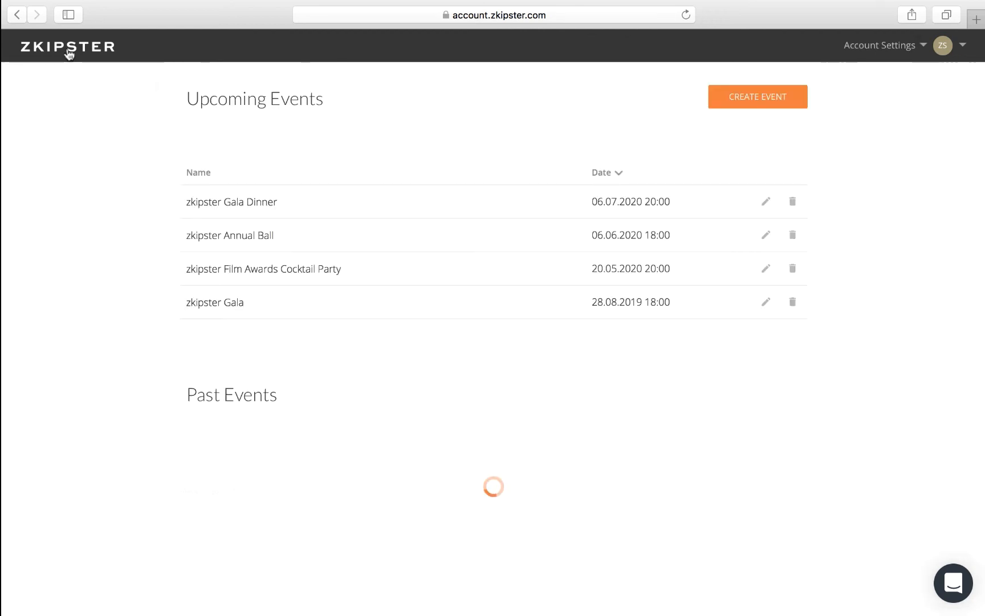
mouse_move(741, 205)
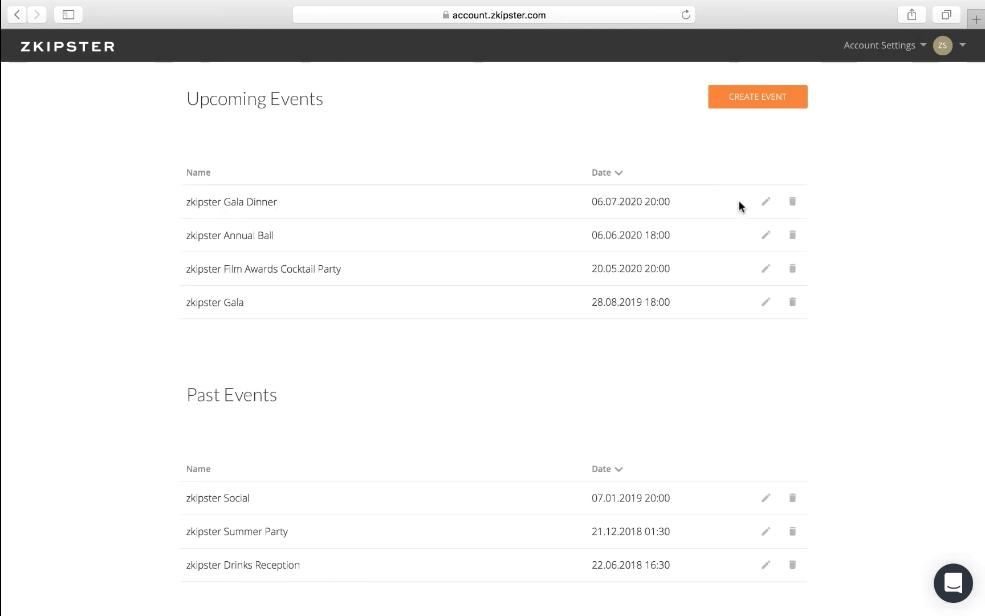
mouse_move(765, 205)
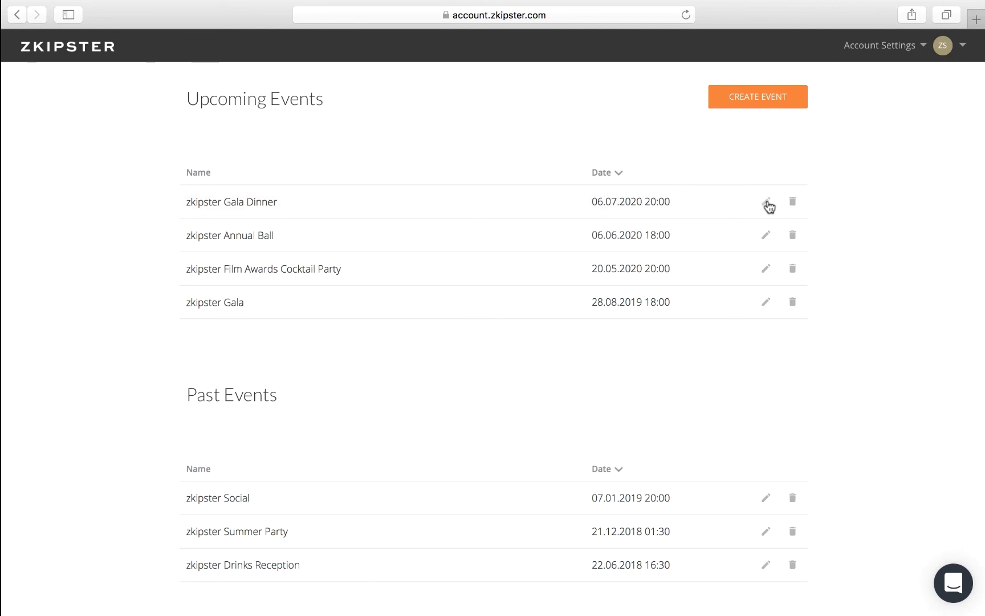
mouse_move(796, 209)
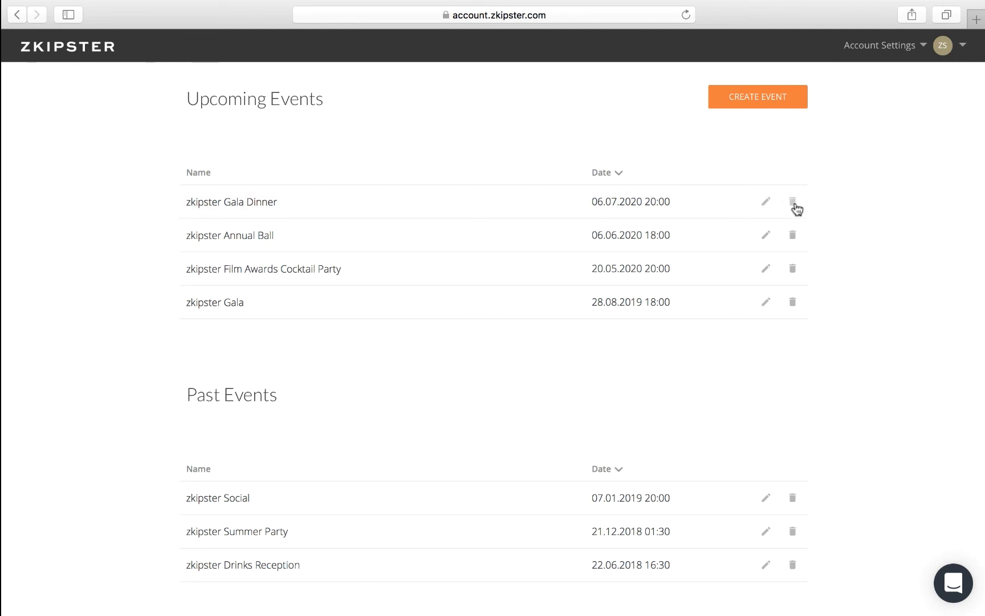
left_click(792, 202)
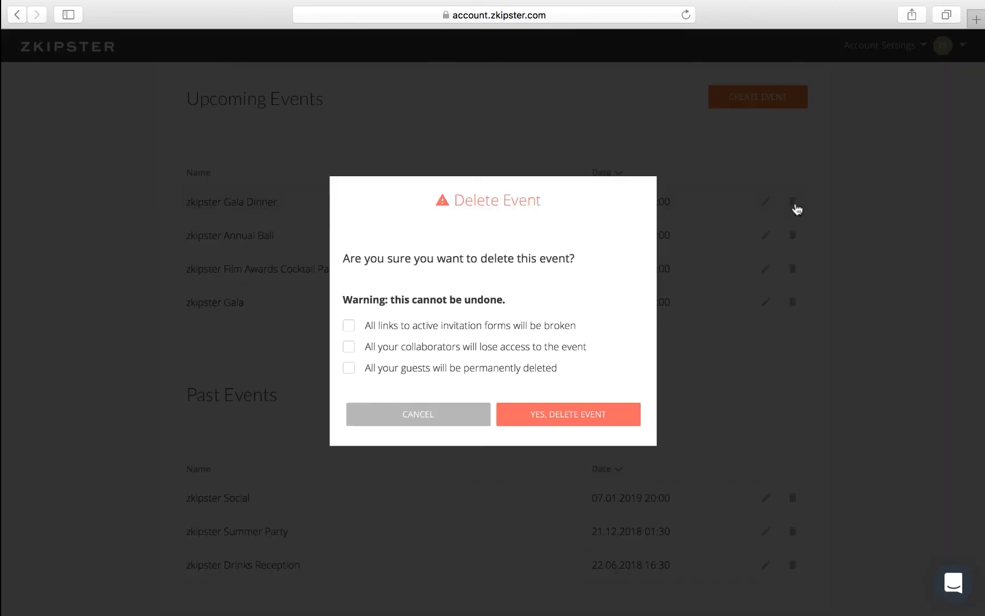